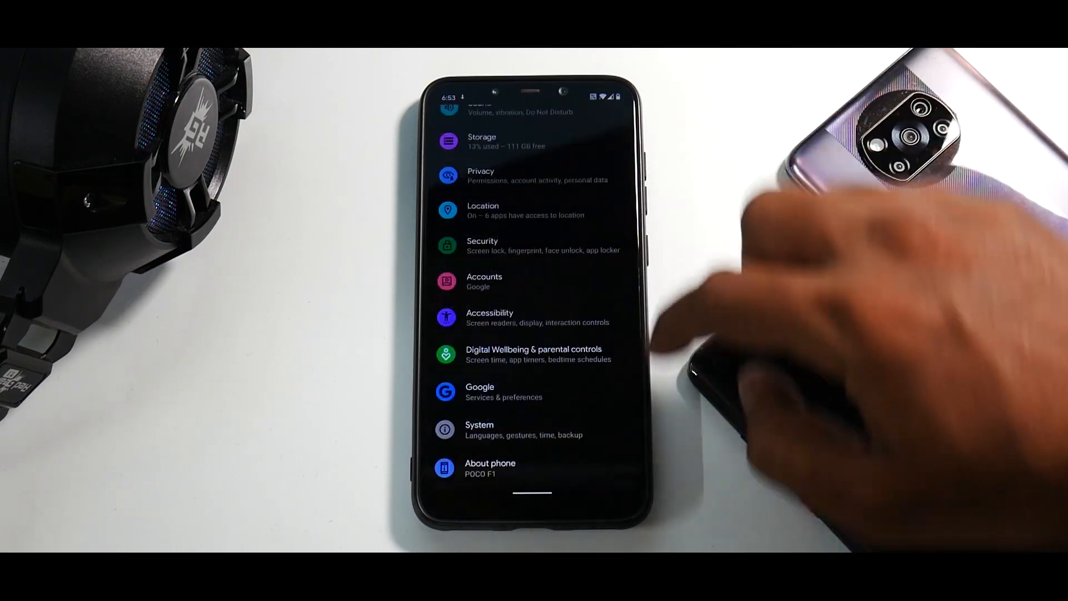
Step: Search Settings for 'home', then return to the Pixel home screen and show its long-press menu
click(490, 467)
text(hom)
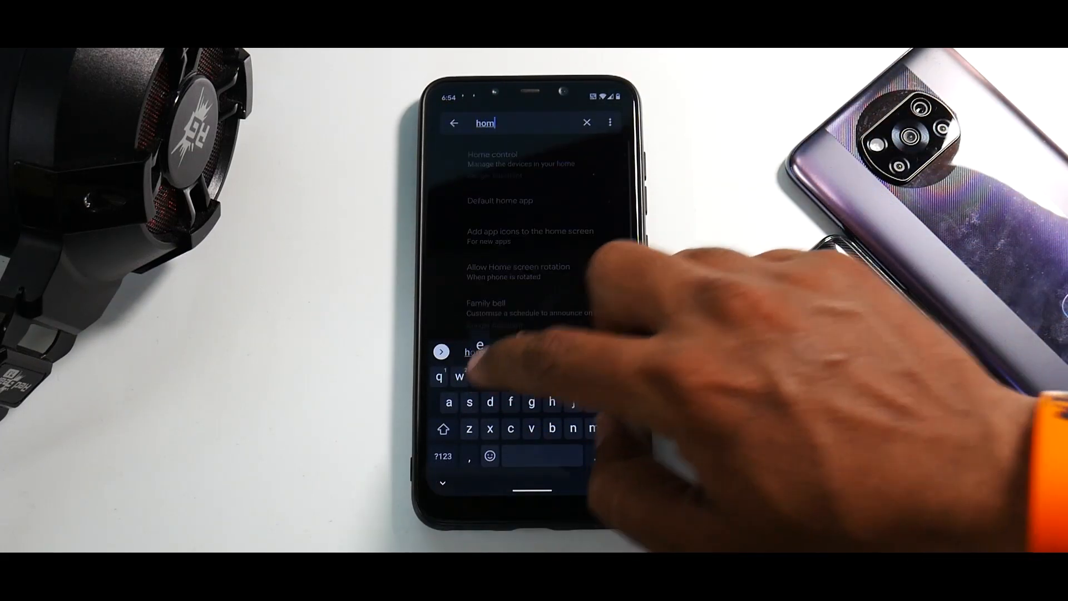
text(e)
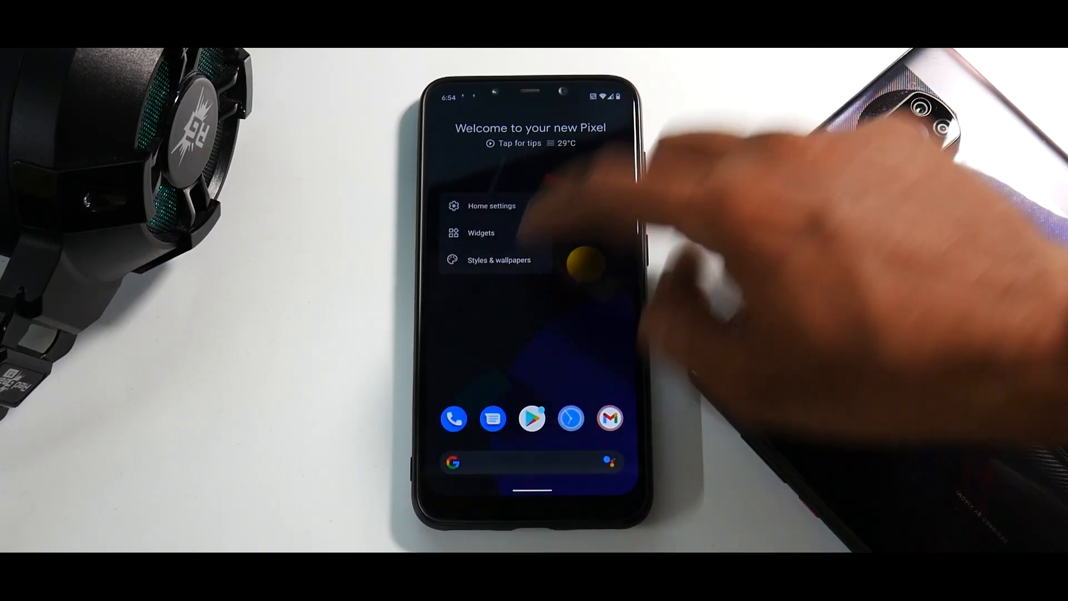
click(492, 206)
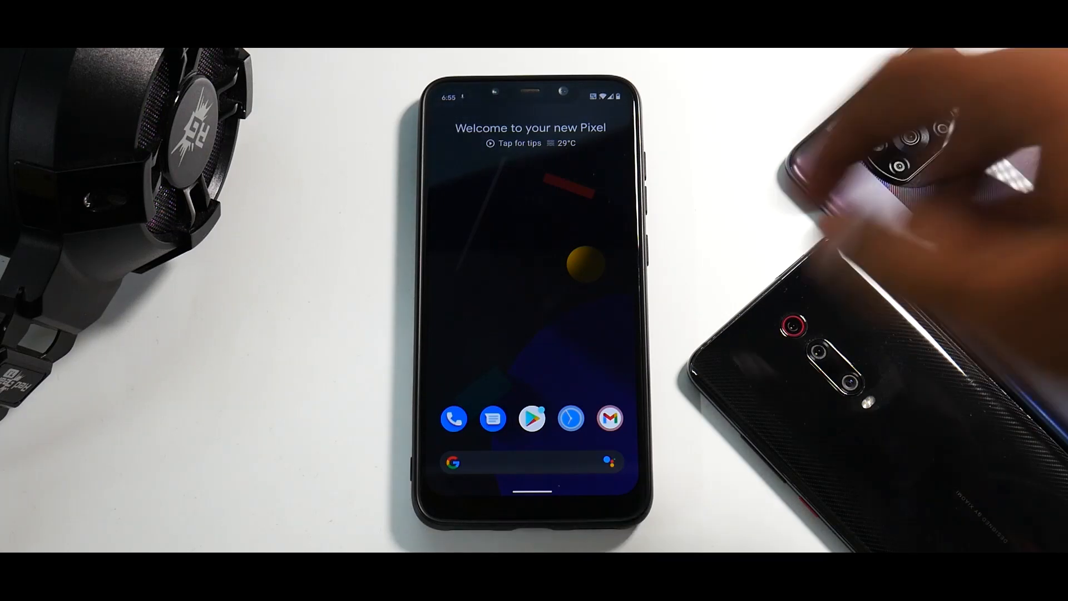
click(532, 297)
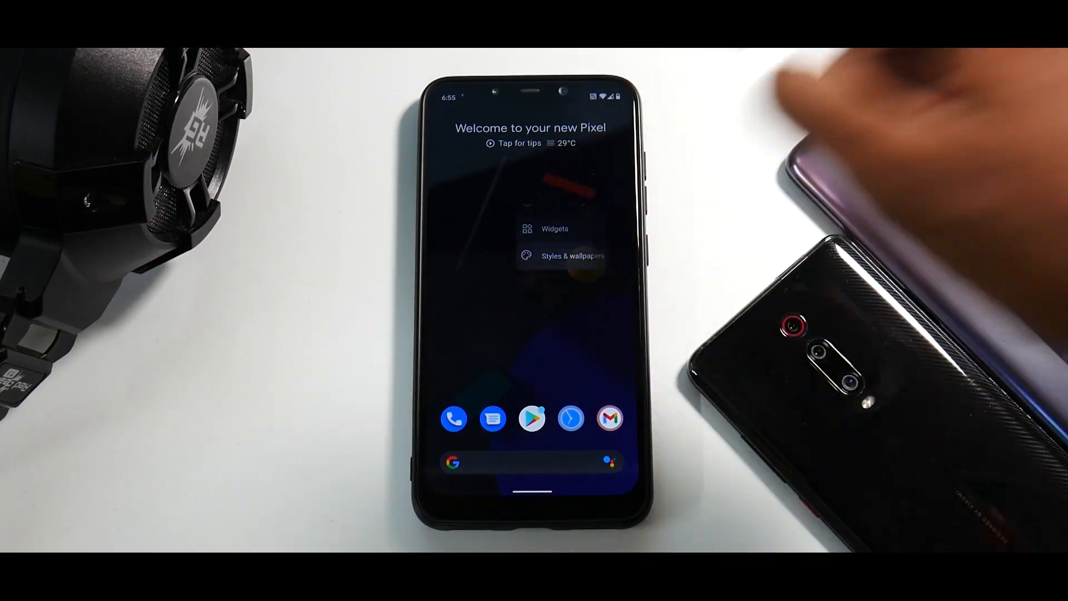
click(576, 256)
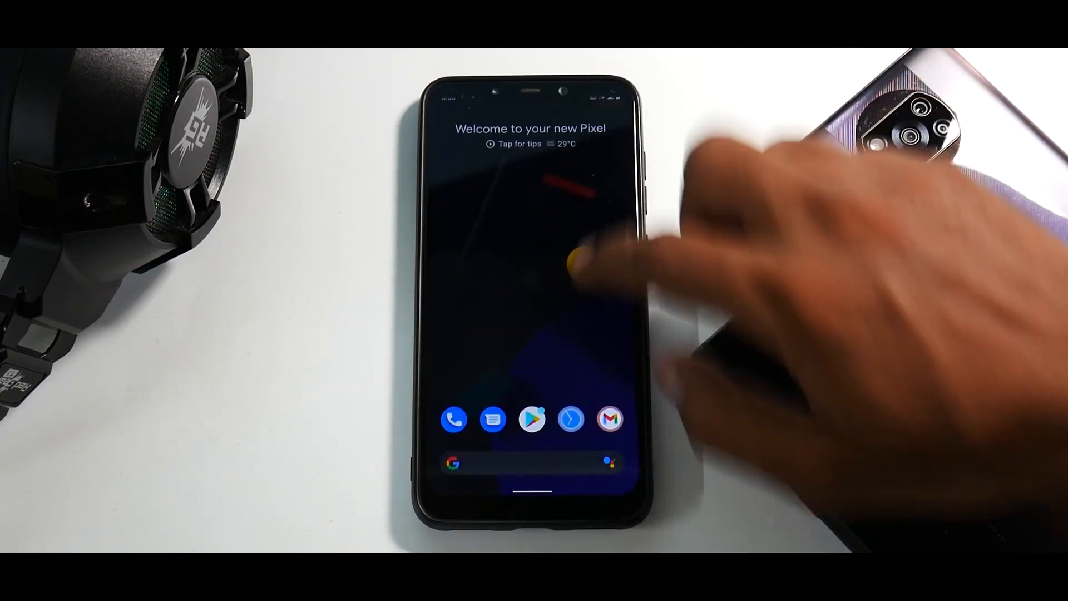
drag(532, 96, 532, 273)
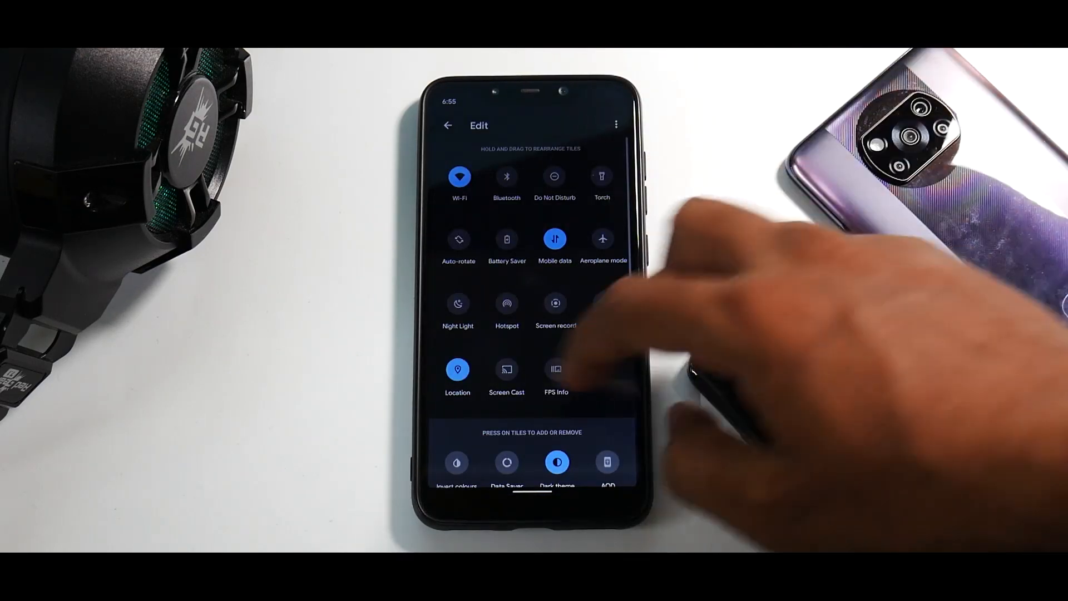
Step: Scroll through the quick settings tile editor's active and available tiles, including FPS Info
scroll(down, 3)
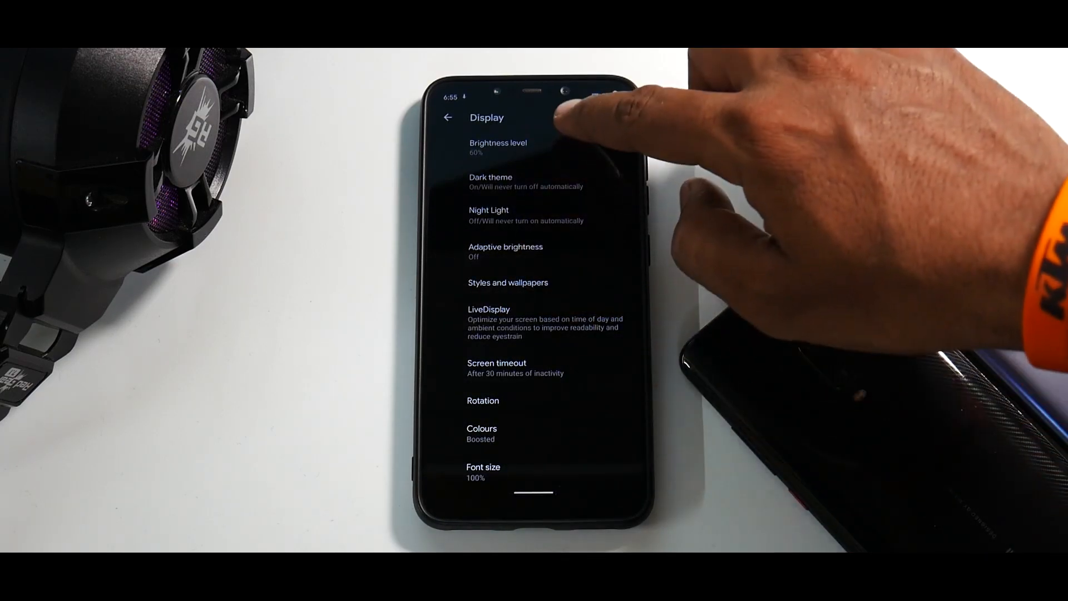
Step: Change the display colour mode from Boosted to Saturated under Display > Colours
scroll(down, 3)
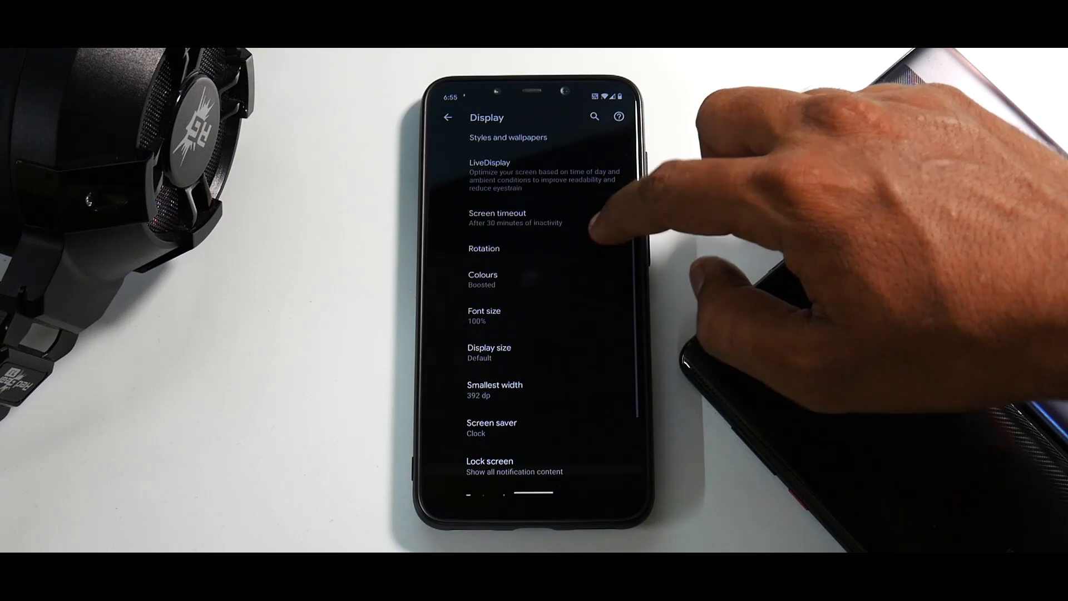
click(483, 279)
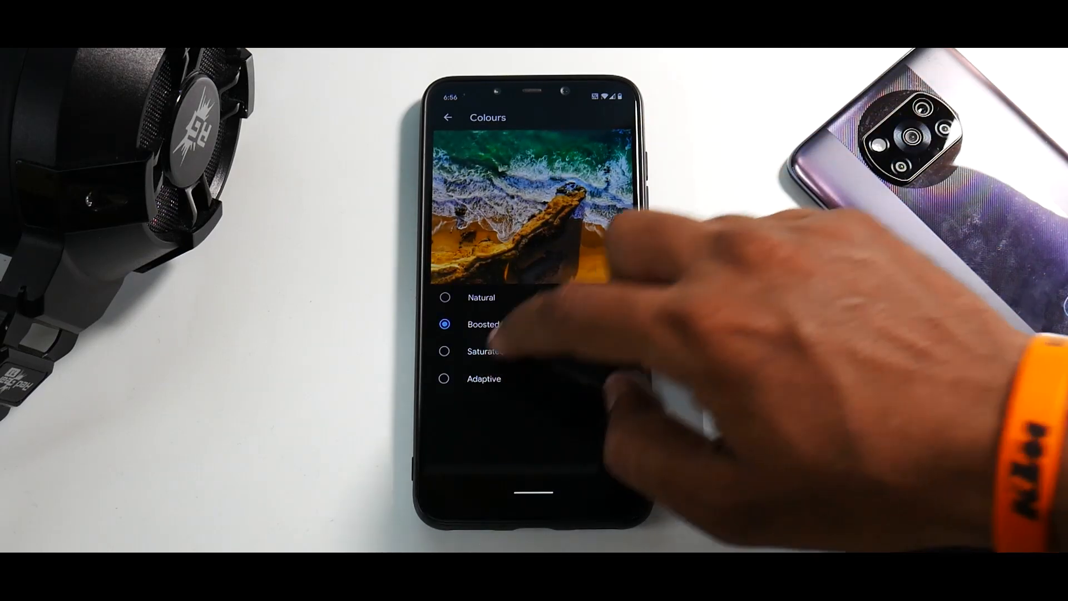
click(445, 351)
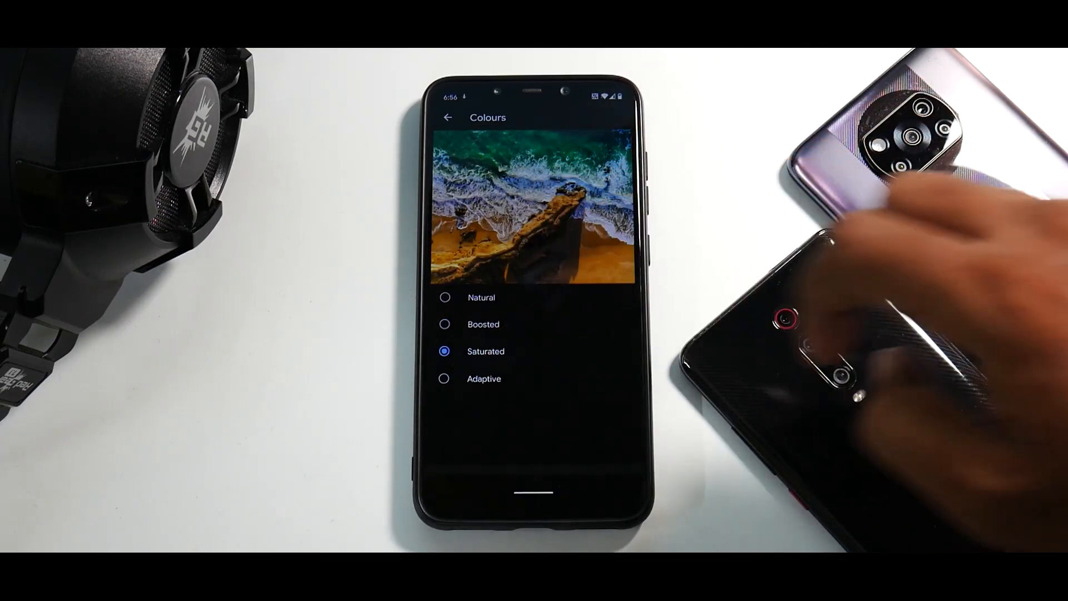
click(445, 323)
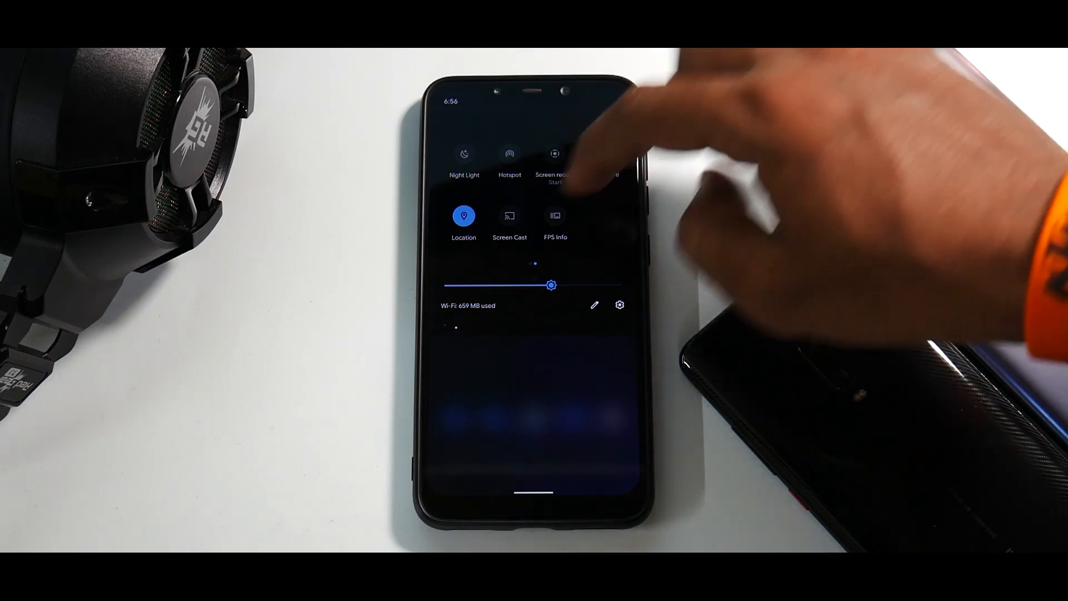
Step: Turn on the FPS Info tile, then start Screen record and respond to its Start recording dialog
click(554, 216)
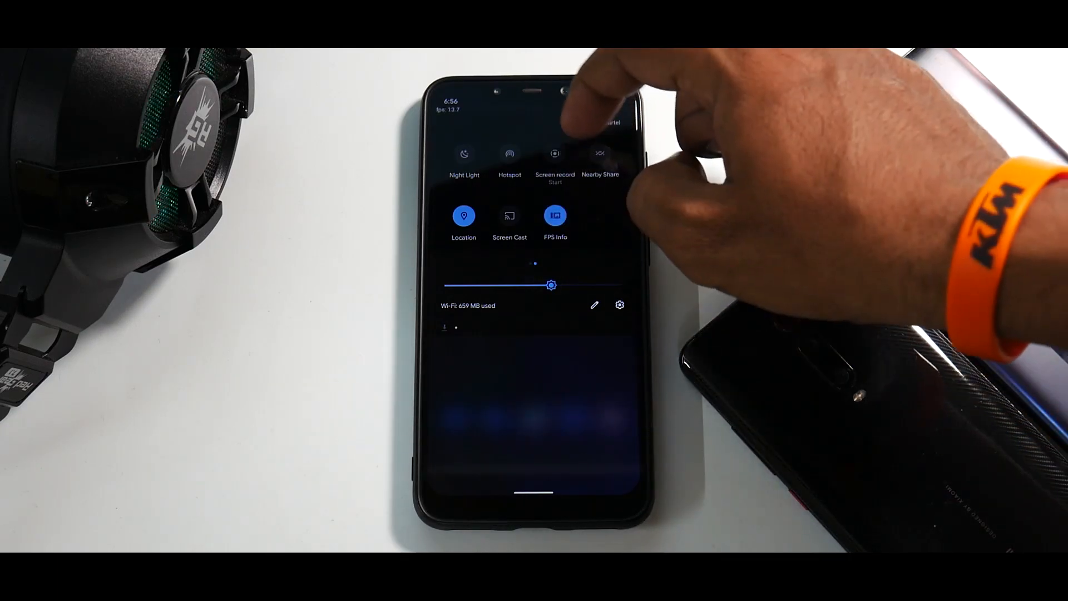
click(554, 154)
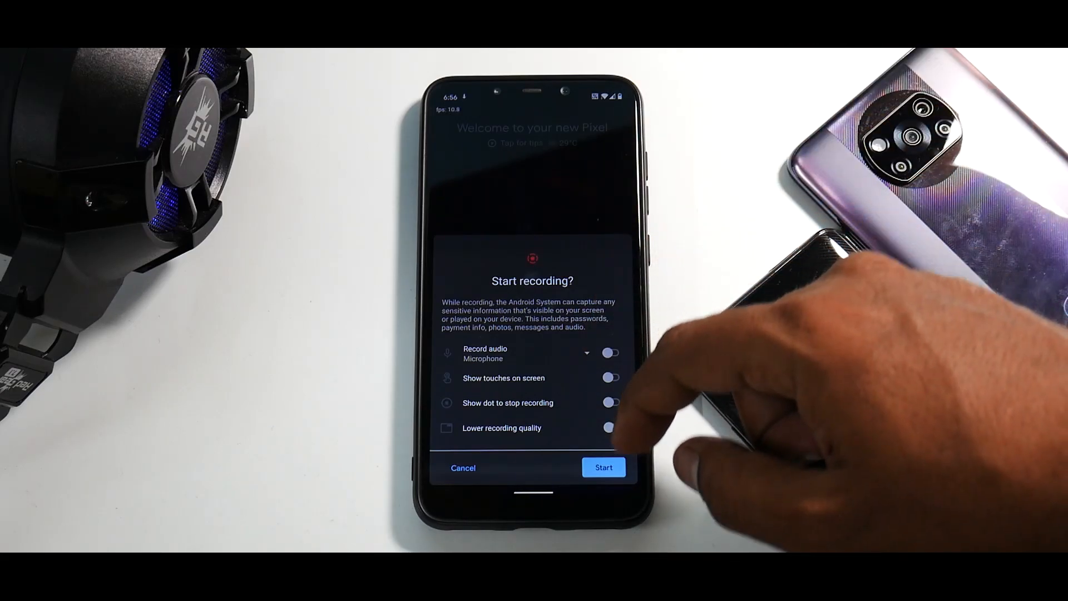
click(604, 467)
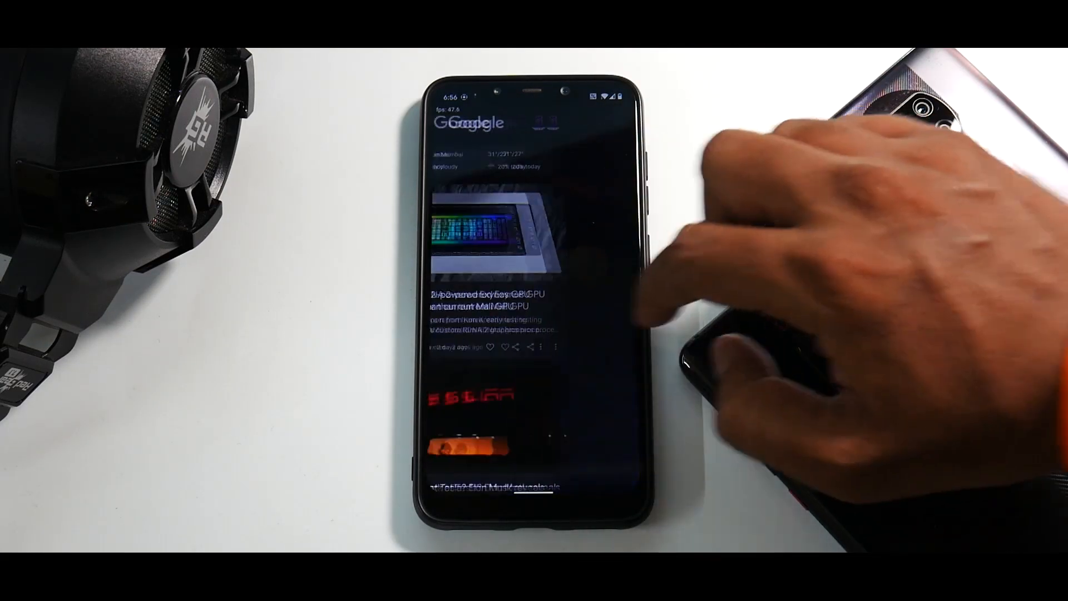
scroll(down, 3)
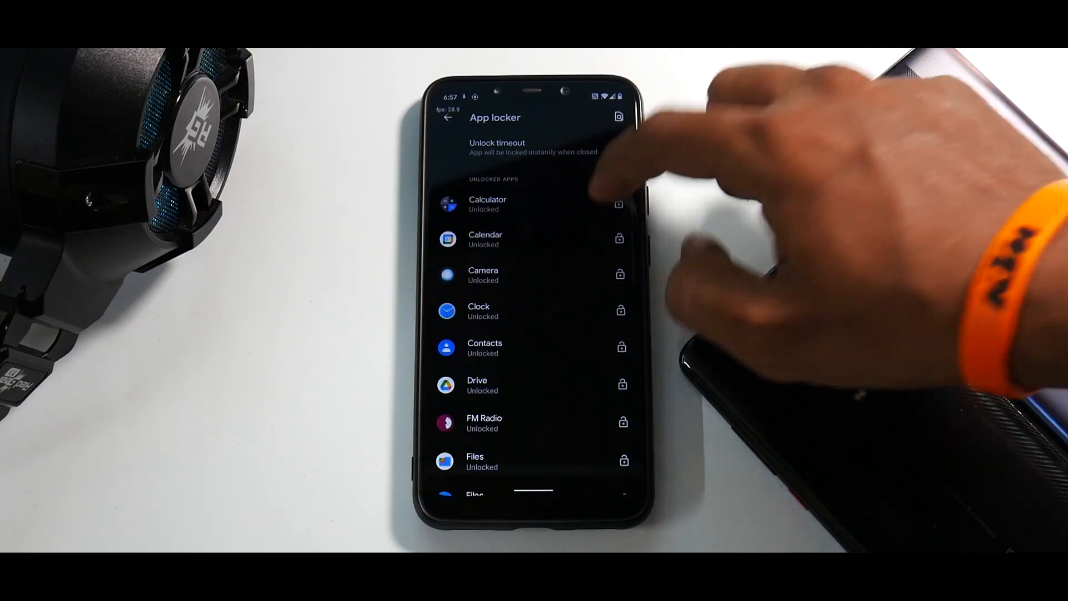
Step: Lock Calculator in App locker so its notification content is hidden
click(619, 205)
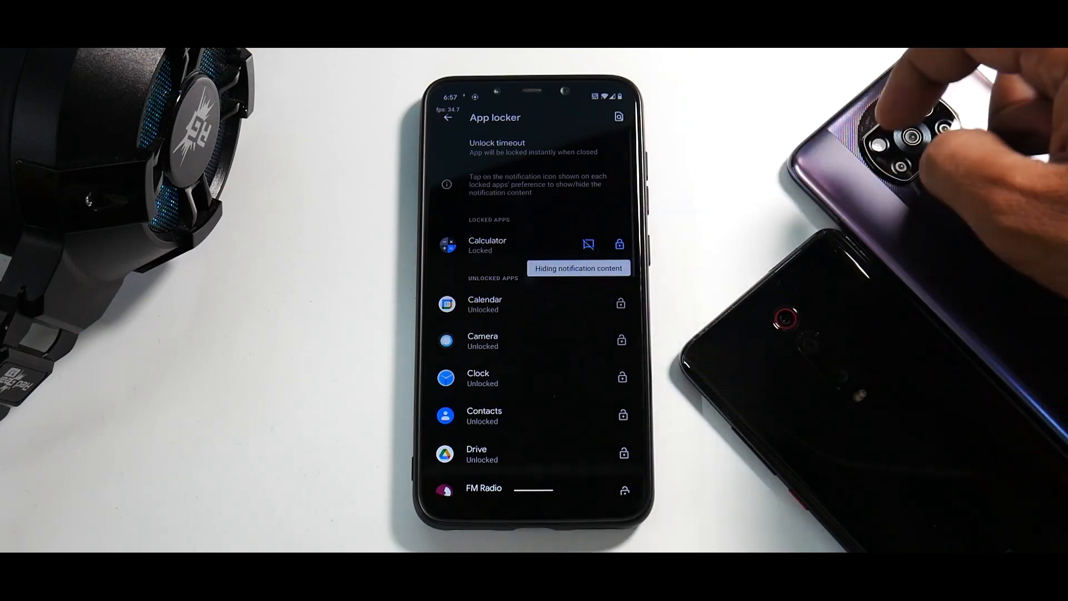
scroll(down, 3)
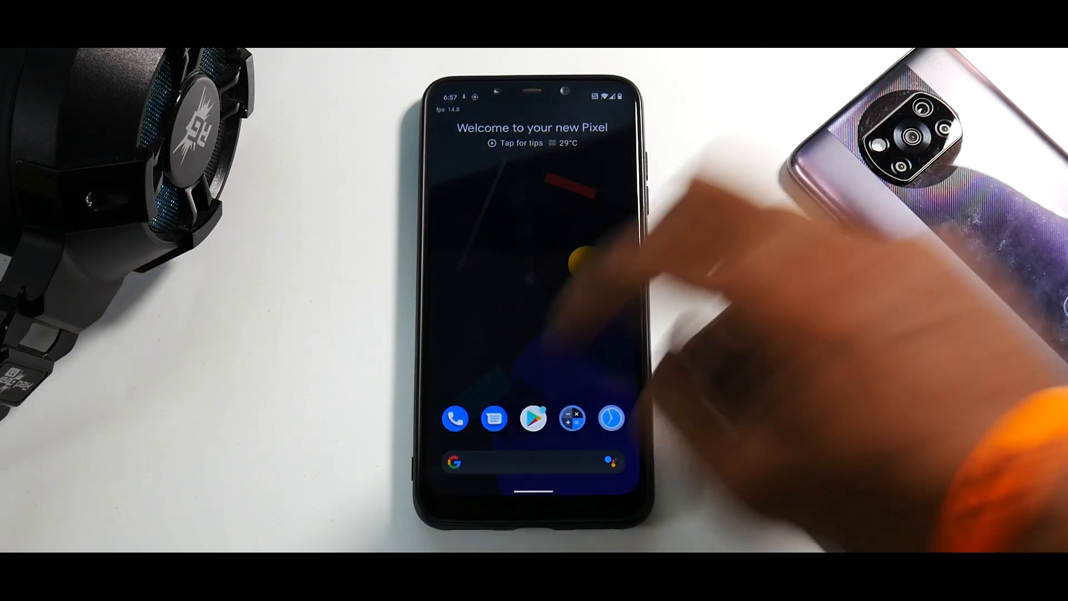
click(538, 418)
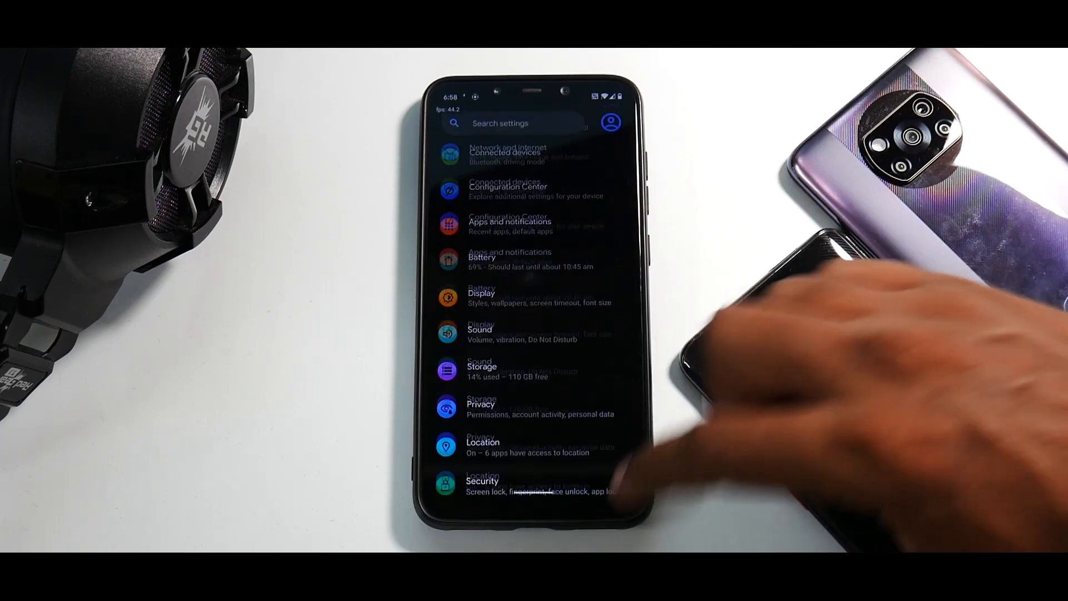
Step: Enter Configuration Center and scroll down through its submenu list
click(507, 191)
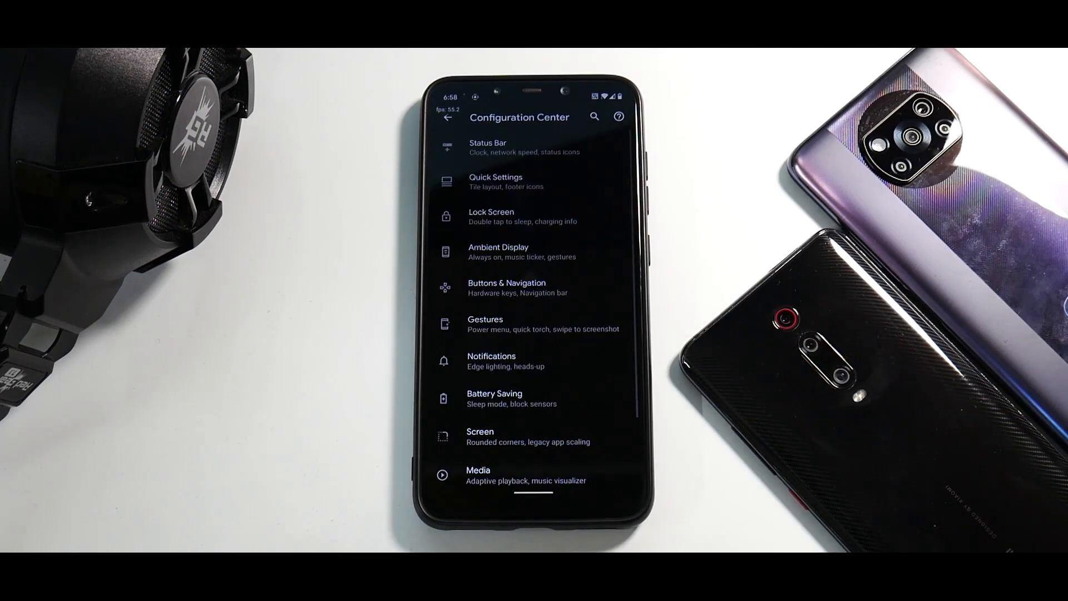
scroll(down, 3)
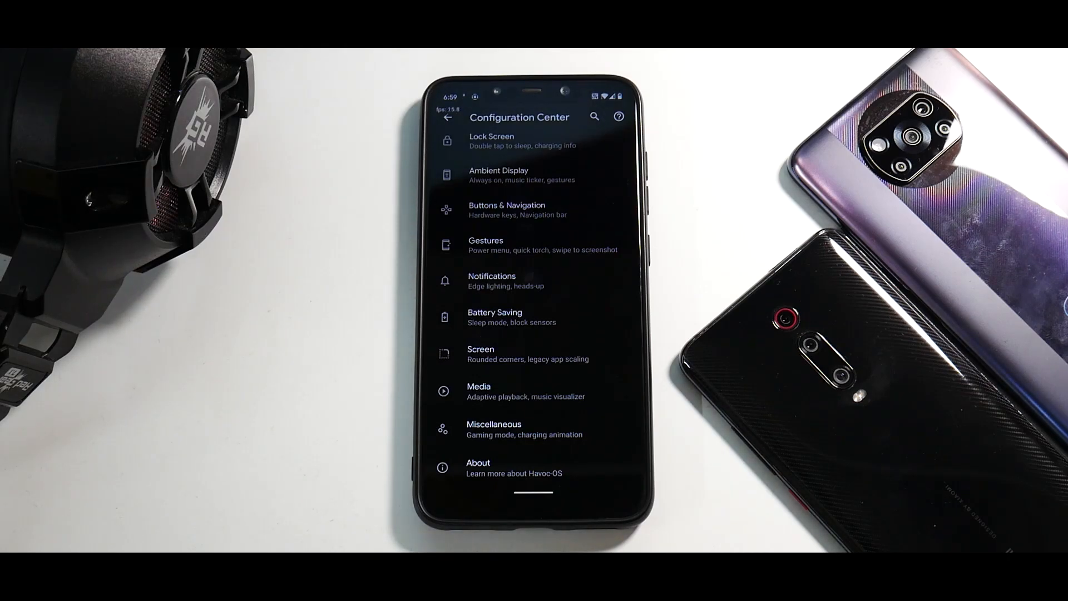
scroll(down, 3)
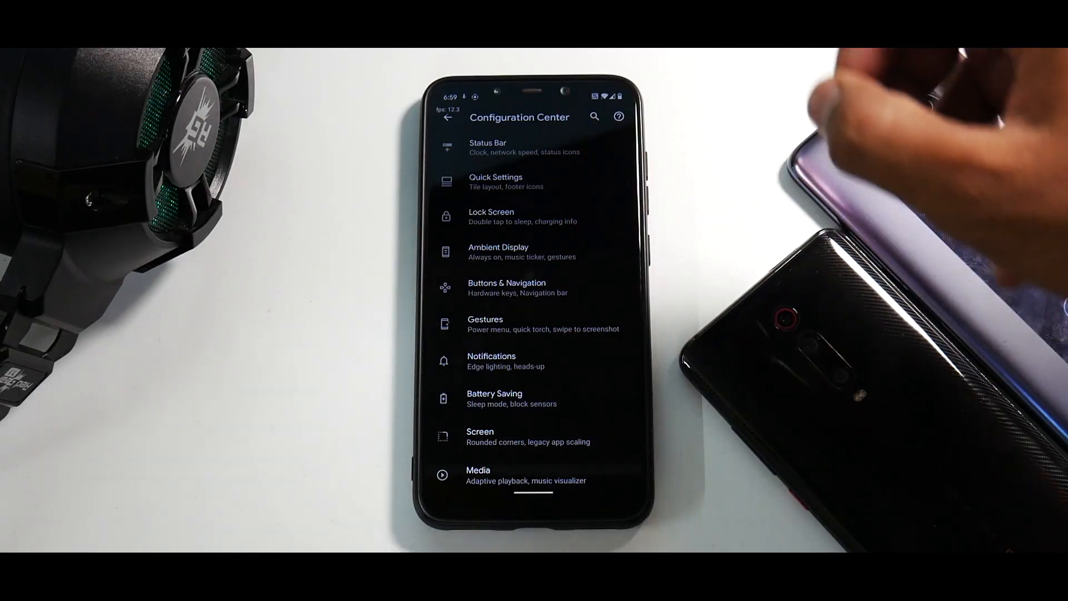
scroll(down, 3)
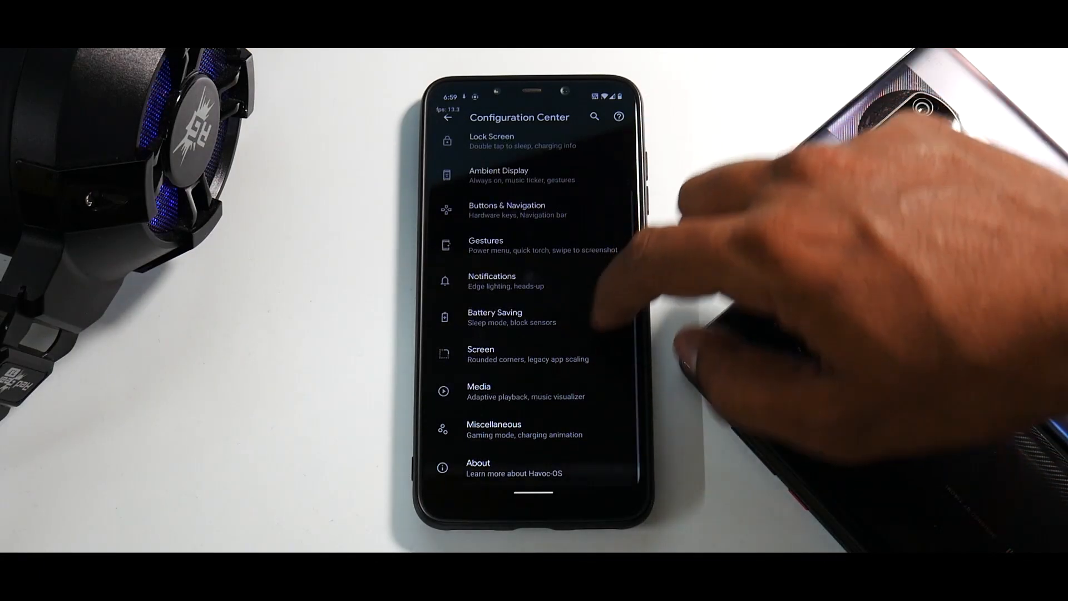
Step: Visit Miscellaneous and its Gaming Mode page, then go back to the Configuration Center list
click(494, 430)
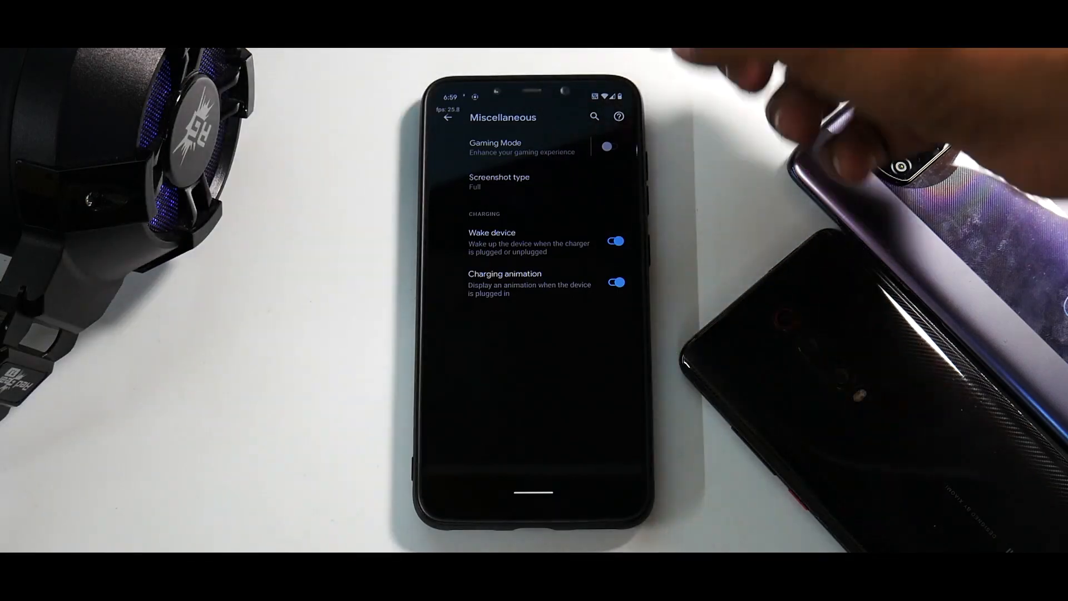
click(509, 147)
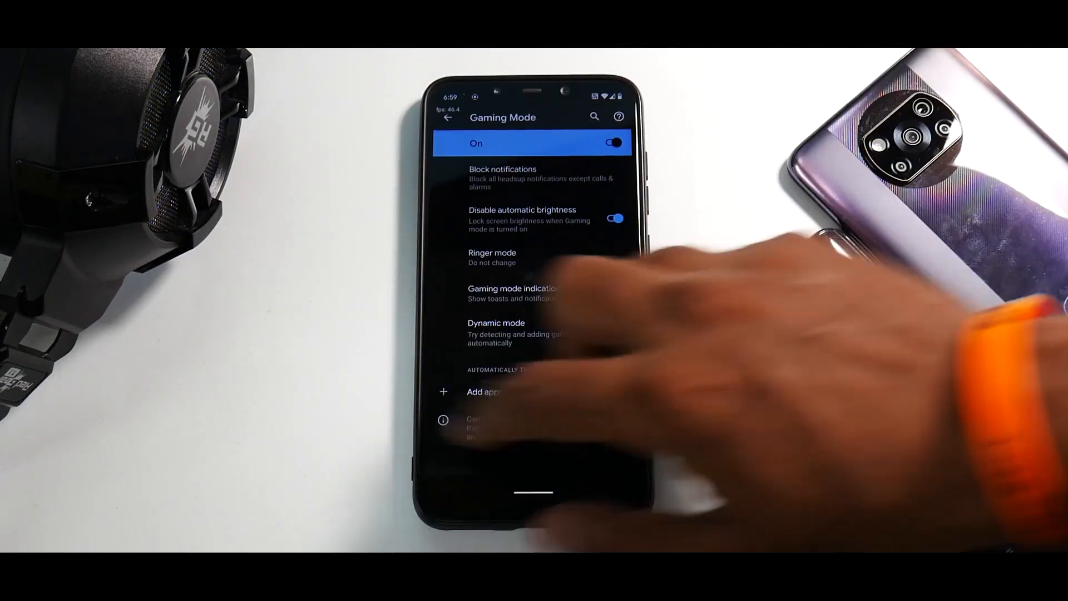
click(448, 118)
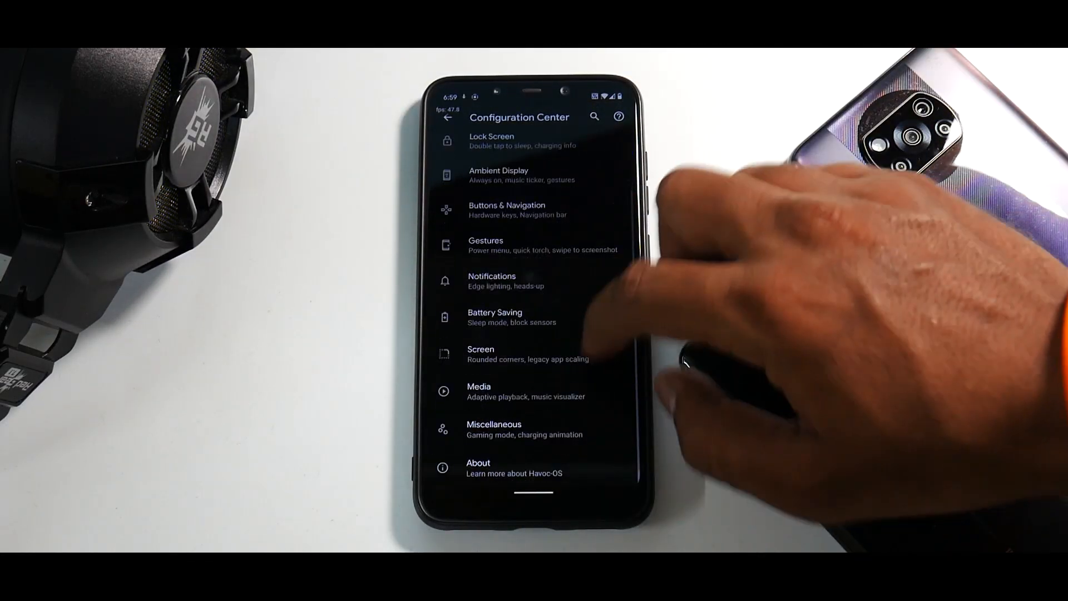
click(479, 462)
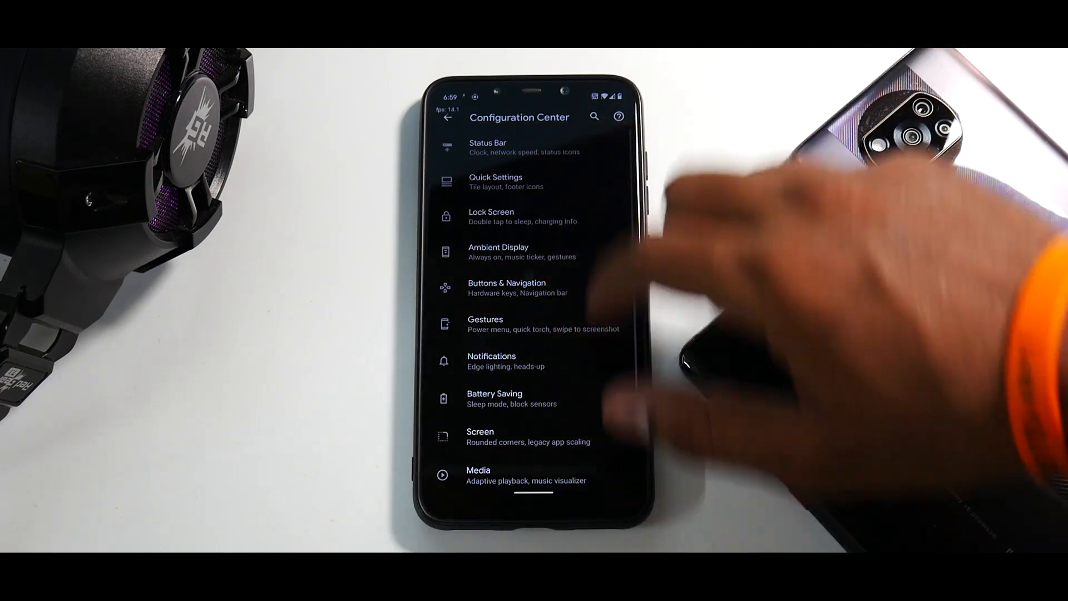
click(509, 147)
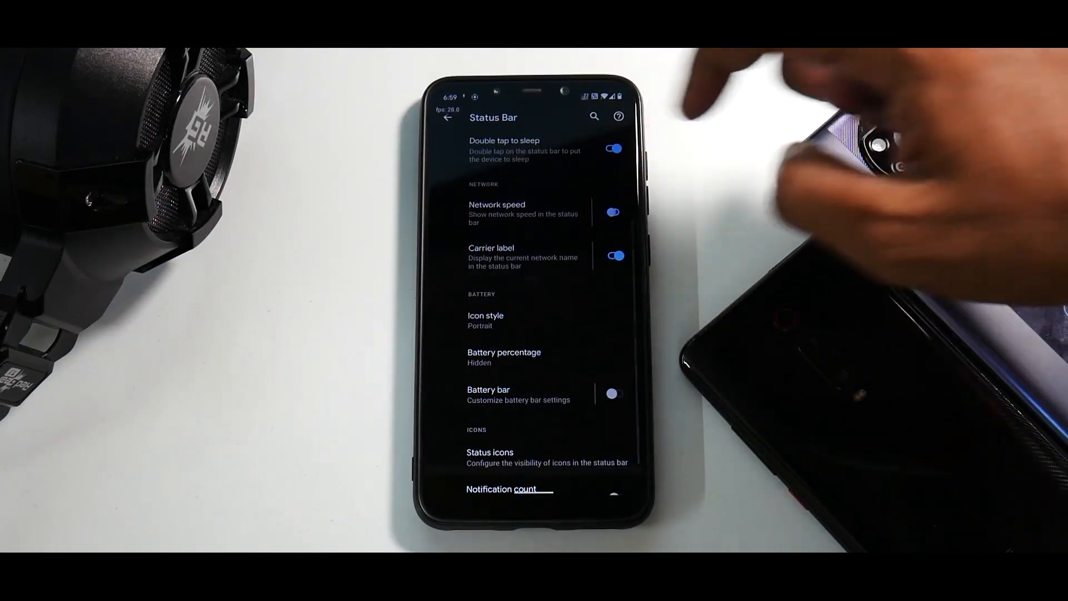
click(504, 352)
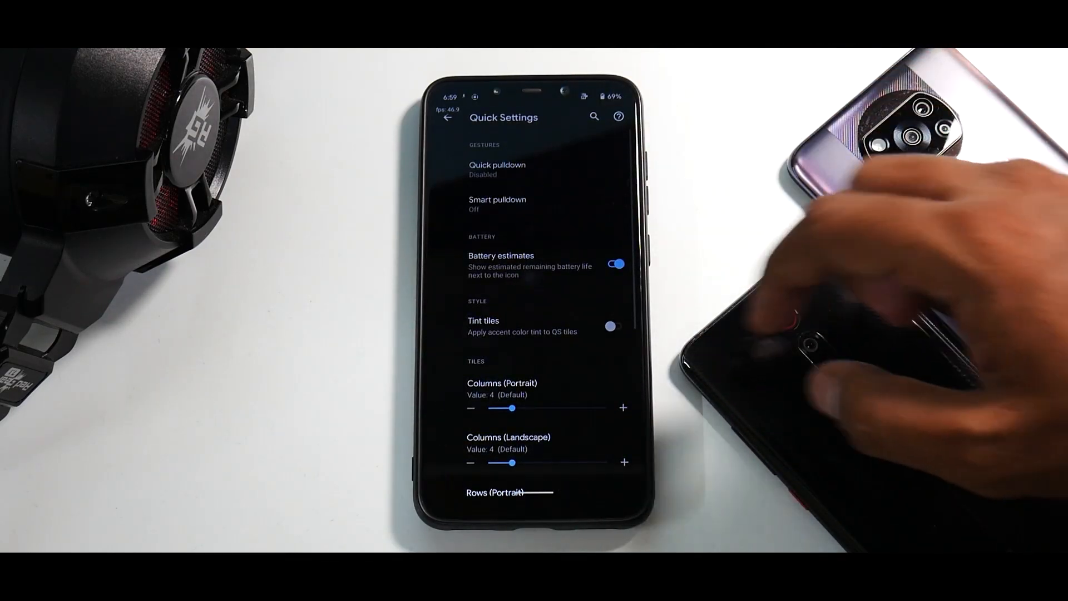
scroll(down, 3)
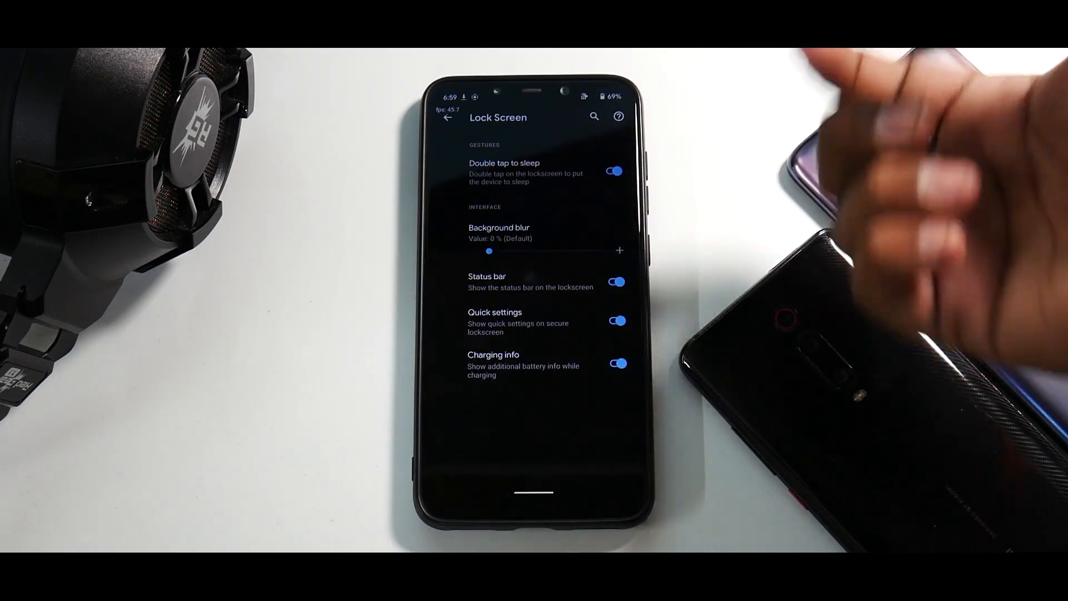
click(447, 118)
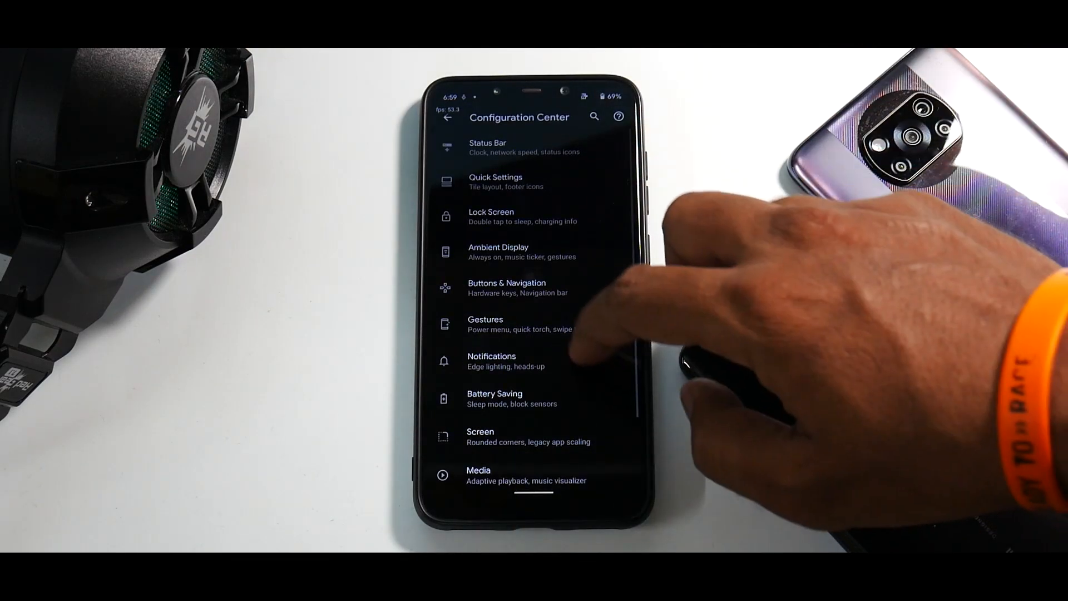
click(498, 252)
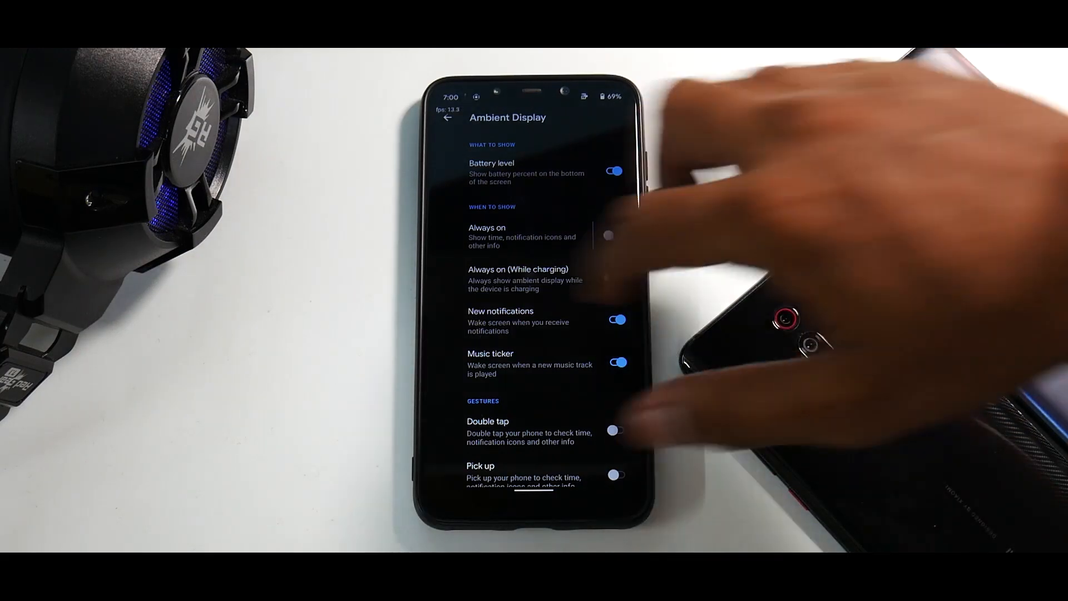
click(448, 118)
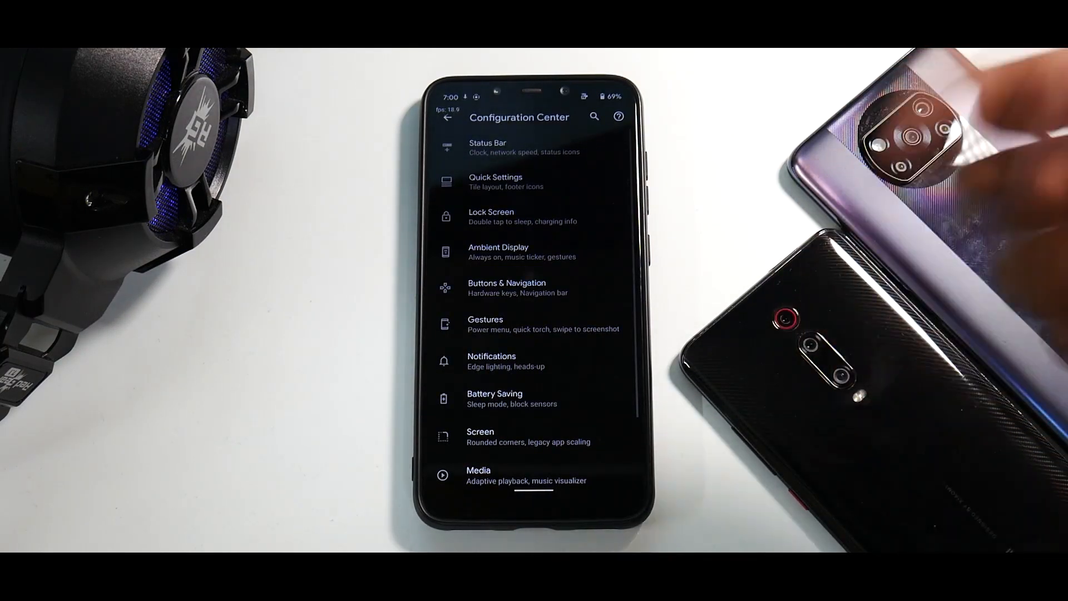
click(507, 287)
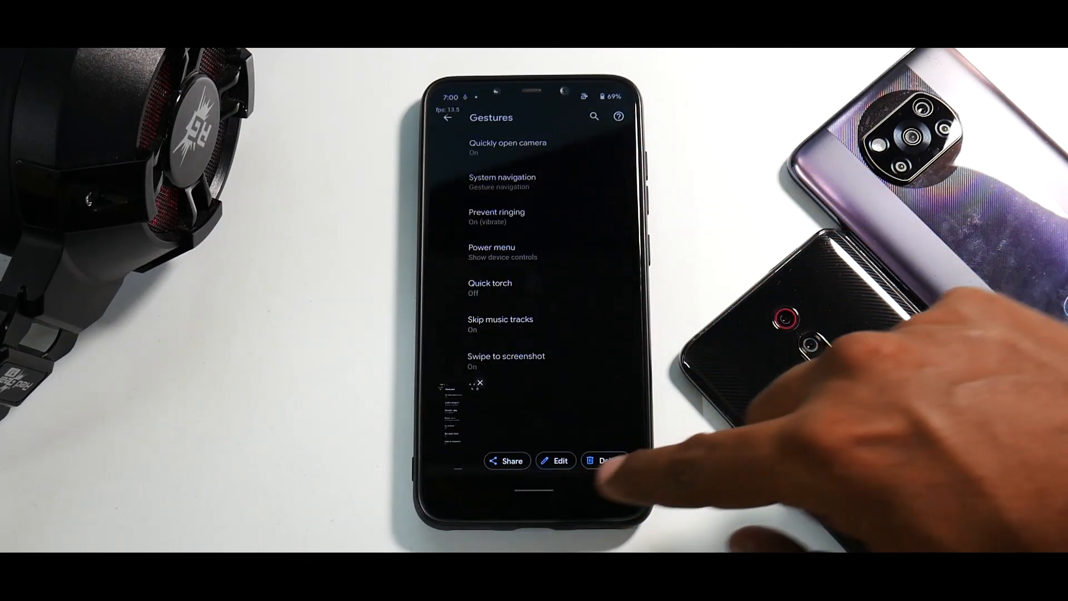
click(501, 319)
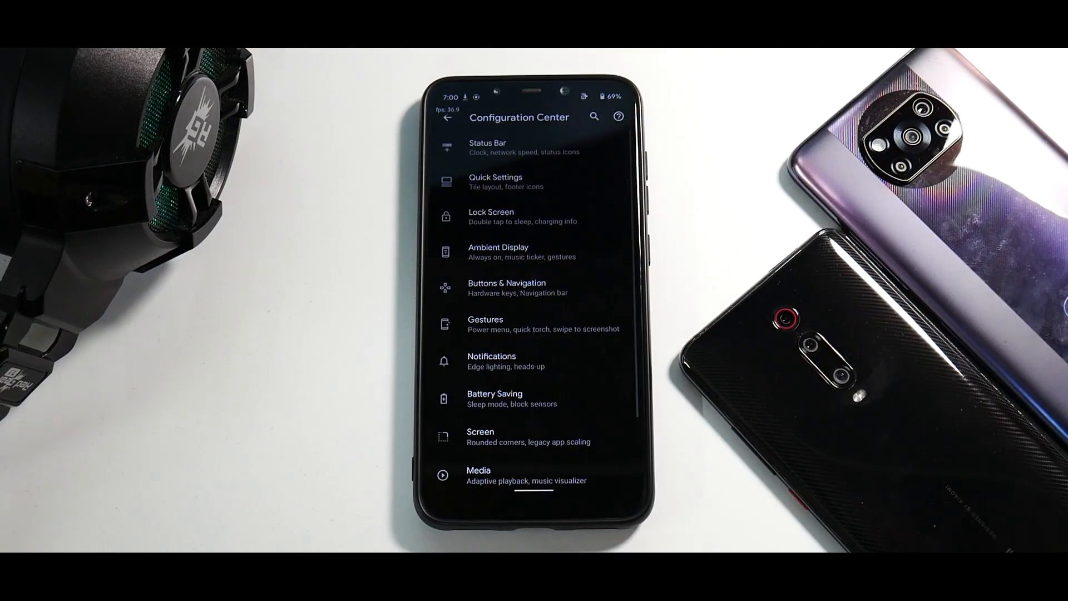
click(492, 361)
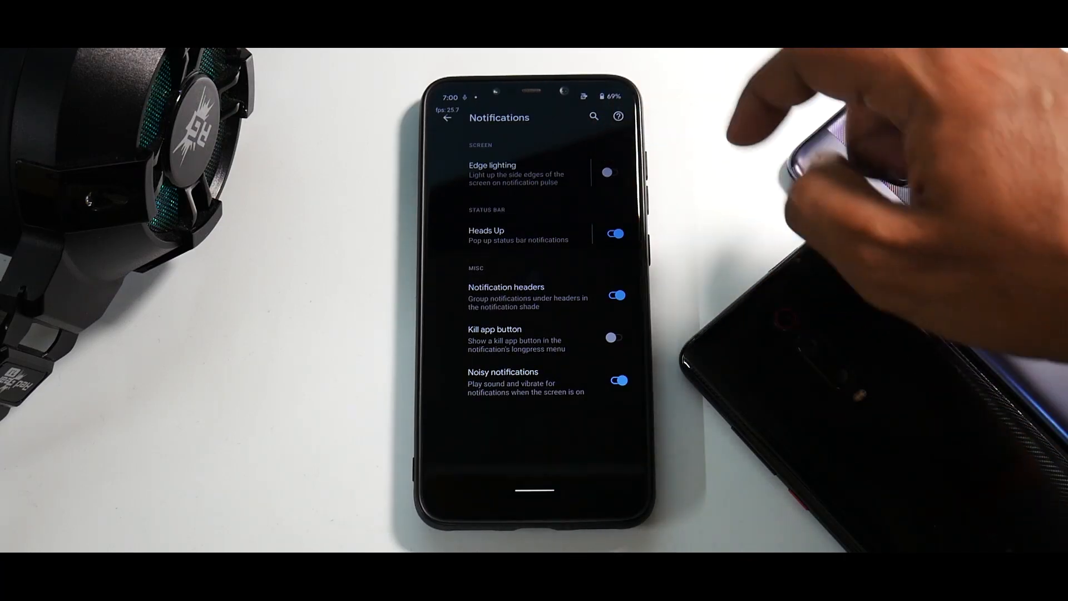
click(492, 174)
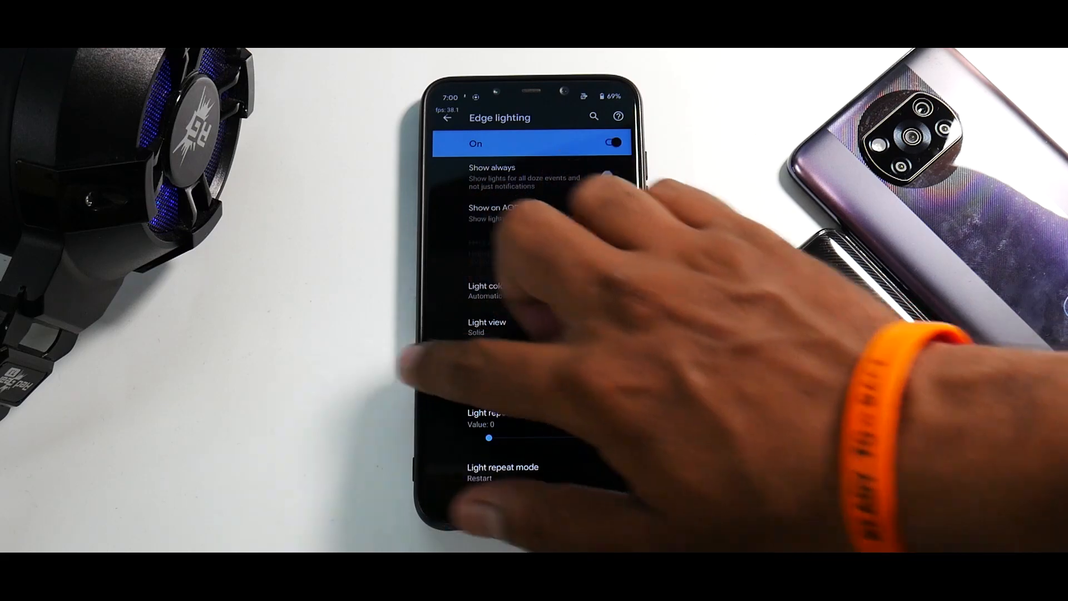
click(450, 117)
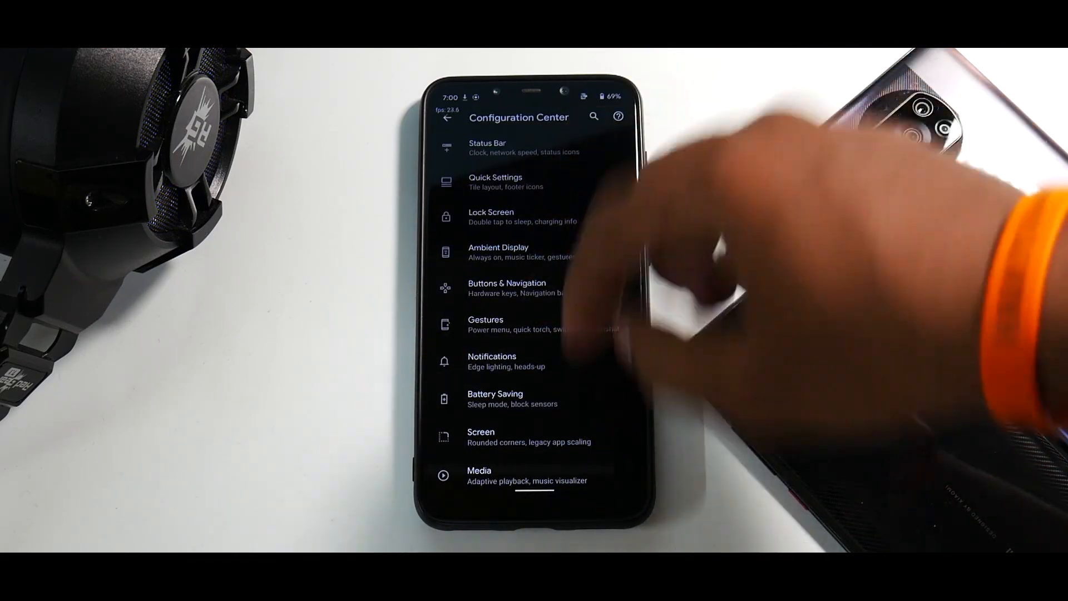
Step: Browse the Media page, return to Configuration Center, then reopen Gaming Mode under Miscellaneous
click(481, 432)
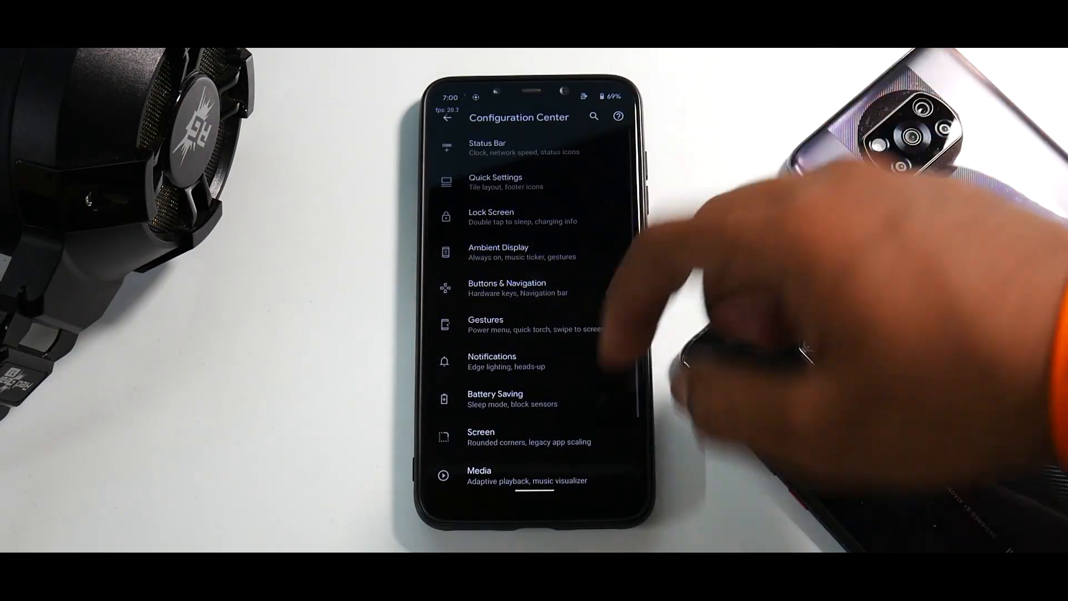
click(480, 474)
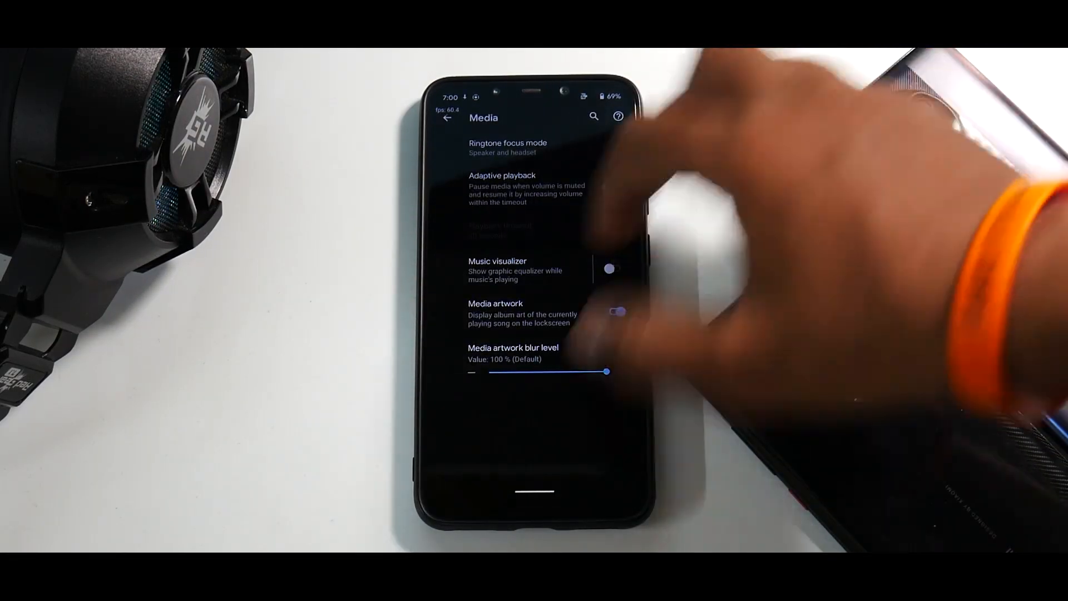
click(447, 117)
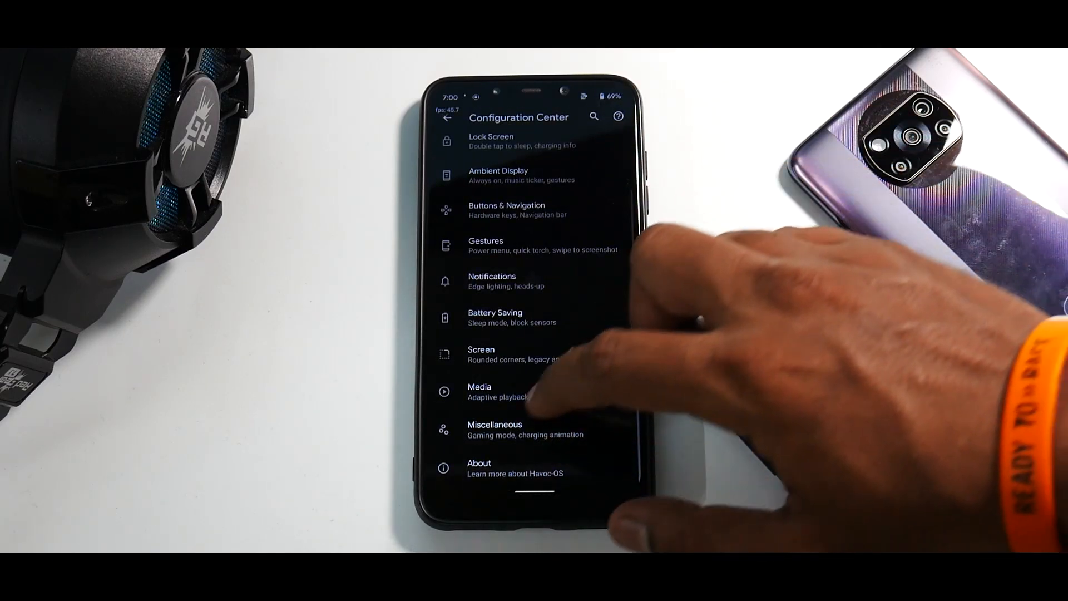
click(511, 430)
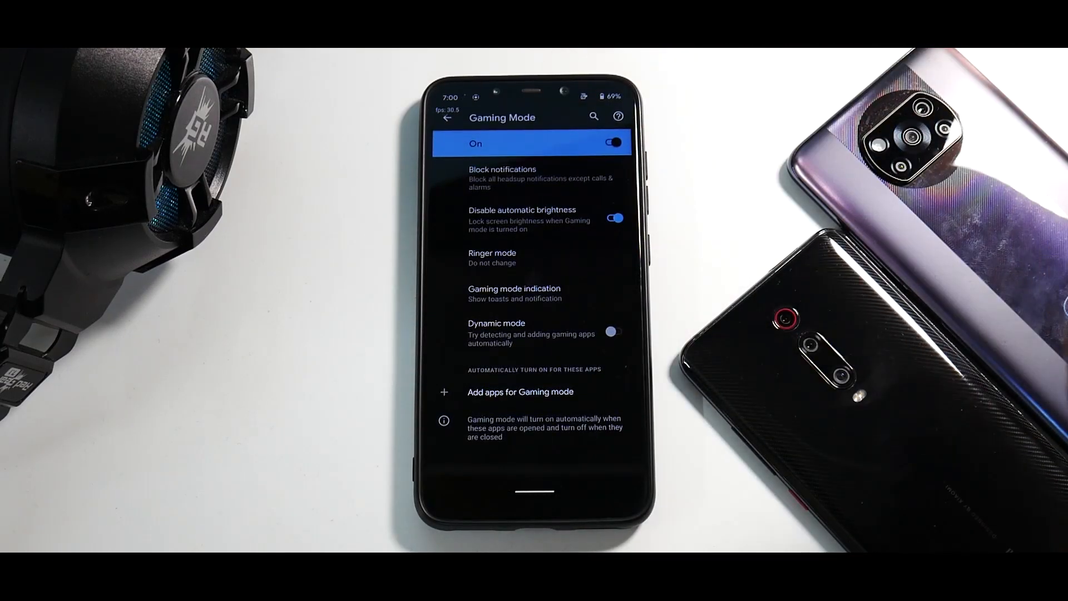